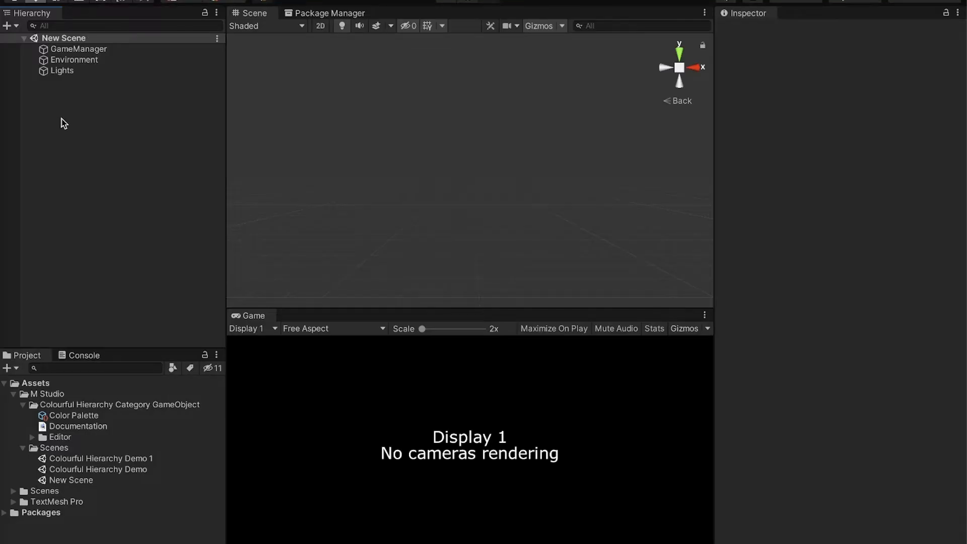
Create an empty GameObject from the Hierarchy context menu and begin naming it
{"action": "right_click", "coordinate": [63, 122]}
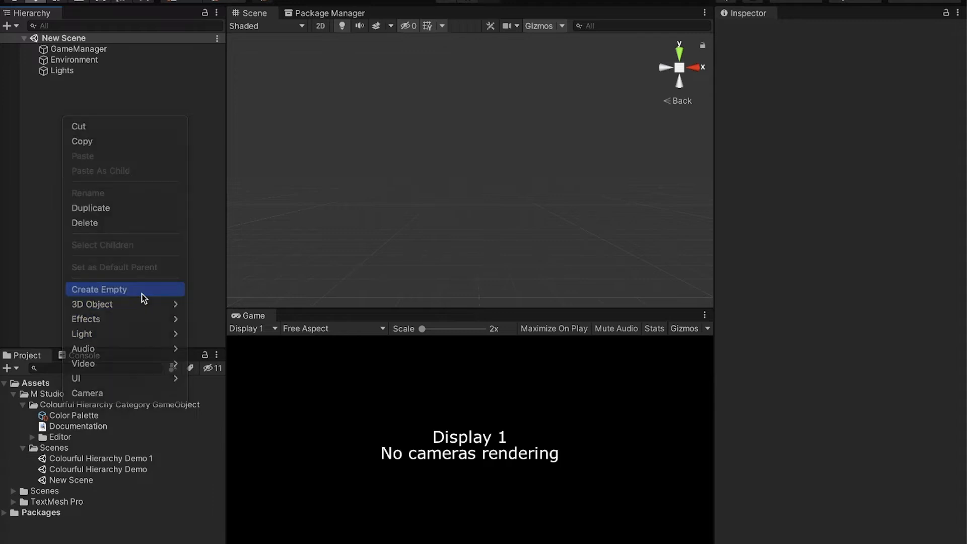
{"action": "left_click", "coordinate": [99, 289]}
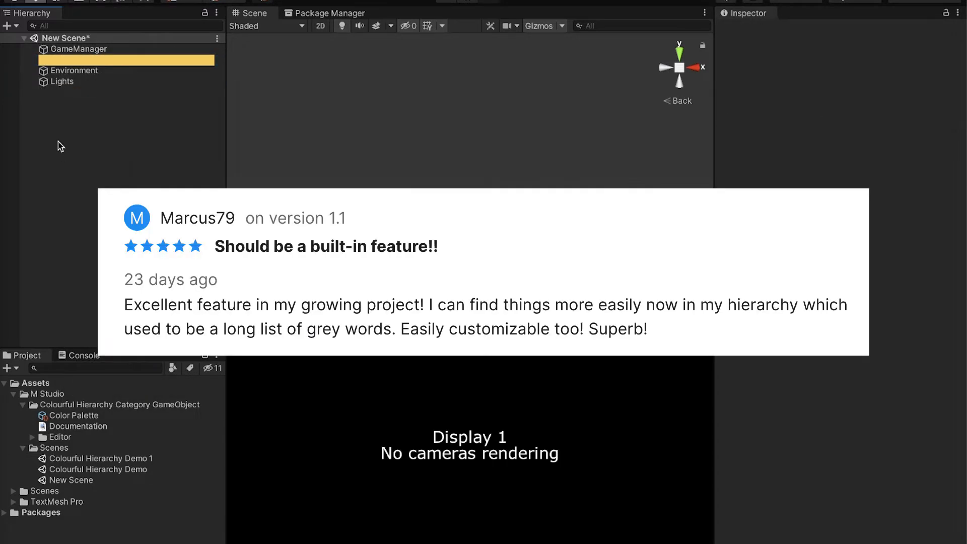
{"action": "left_click", "coordinate": [124, 92]}
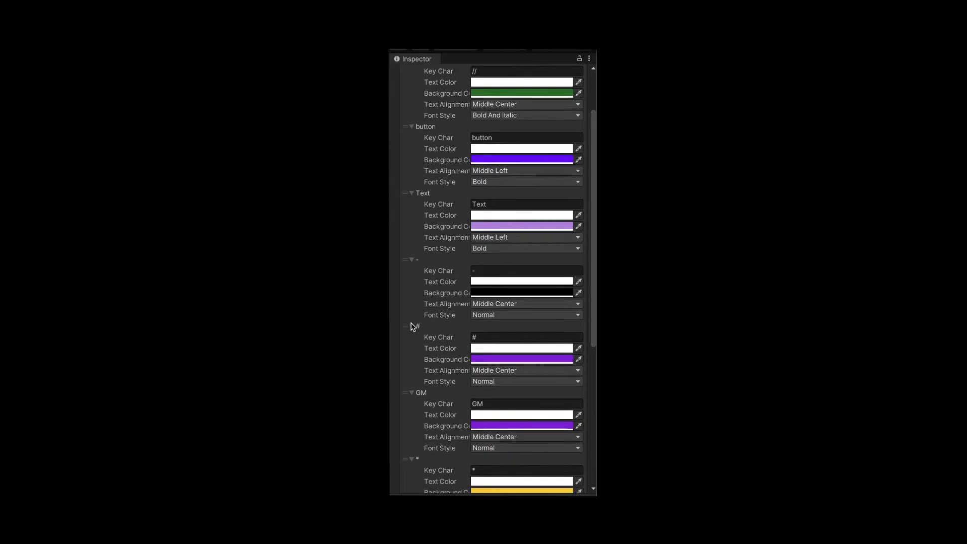
Scroll down to the Color Palette asset's five keyword colour designs
{"action": "scroll", "scroll_direction": "down", "scroll_amount": 3}
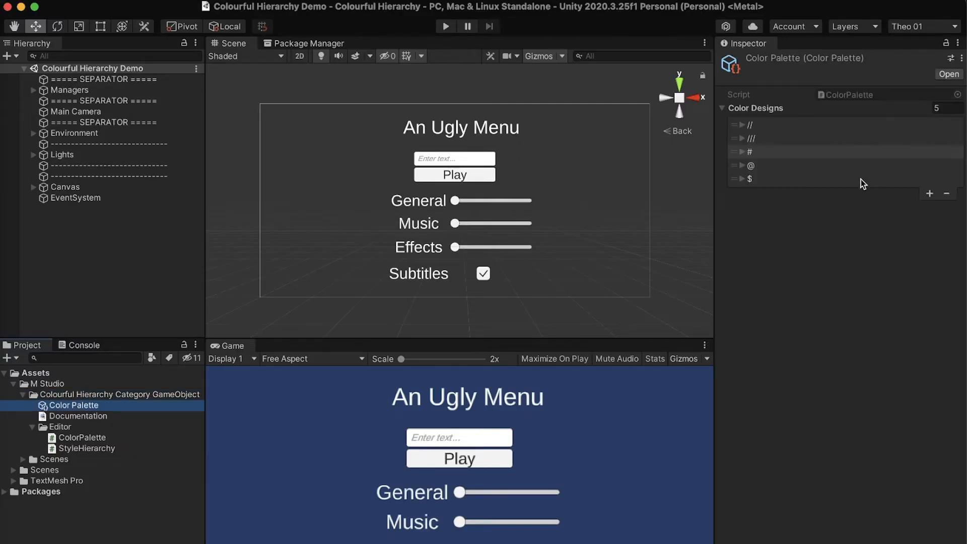
Expand the '#' colour design in Color Designs to reveal its settings
{"action": "left_click", "coordinate": [742, 151]}
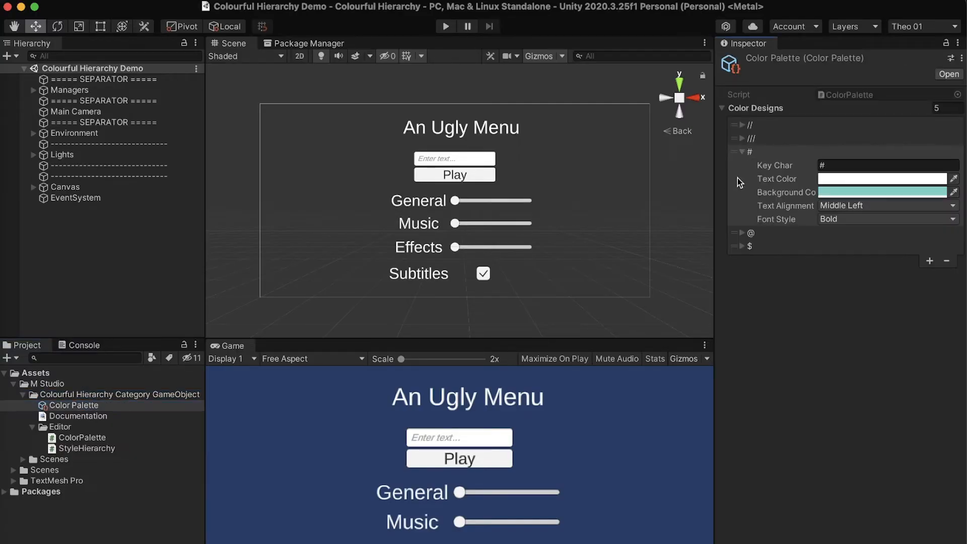
{"action": "left_click", "coordinate": [741, 233]}
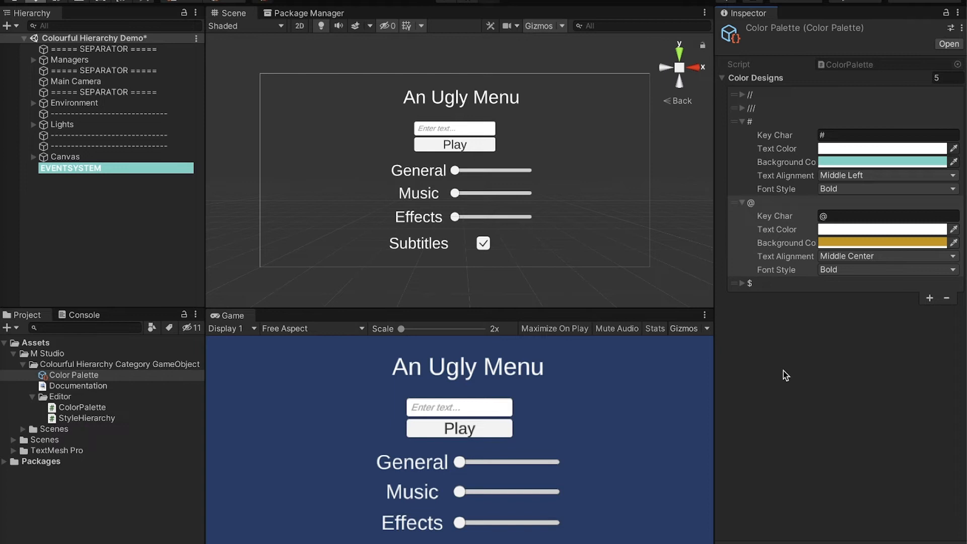
Change the gold design's Key Char to '-', then duplicate it with Key Char '='
{"action": "left_click", "coordinate": [885, 215]}
{"action": "type", "text": "-"}
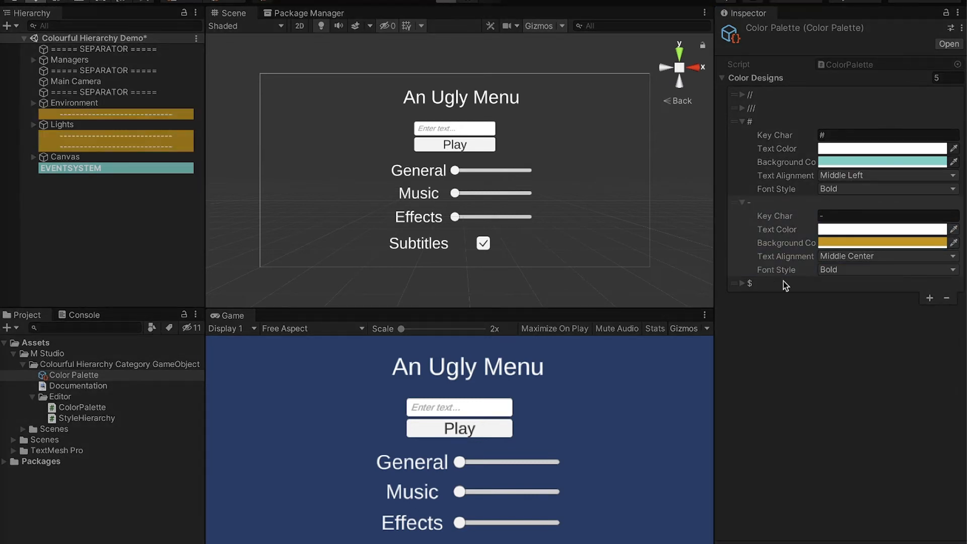
{"action": "right_click", "coordinate": [740, 202]}
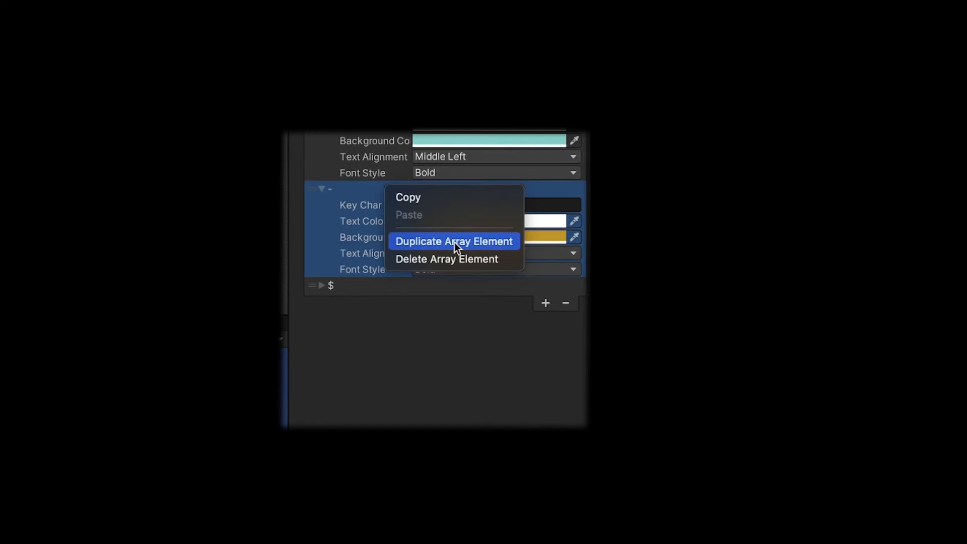
{"action": "left_click", "coordinate": [453, 241]}
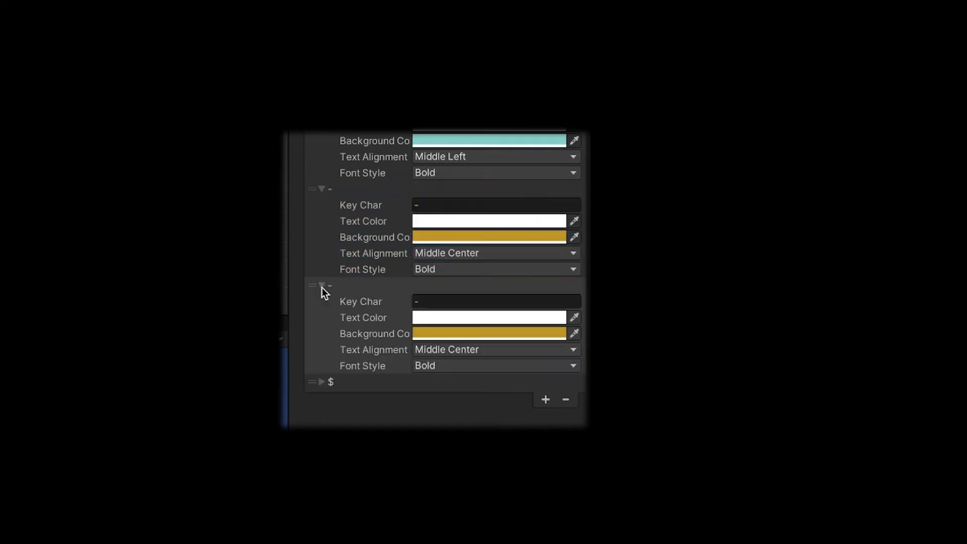
{"action": "type", "text": "="}
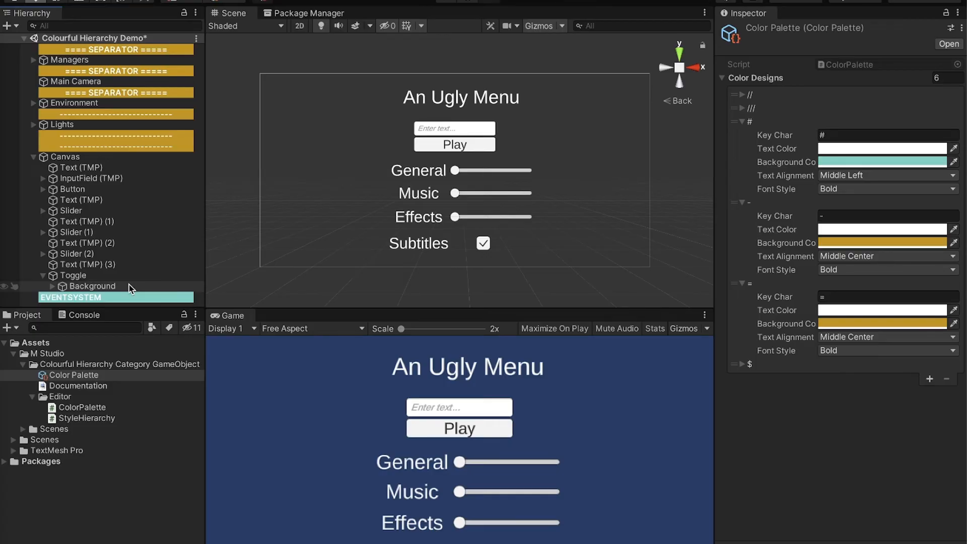
{"action": "mouse_move", "coordinate": [320, 230]}
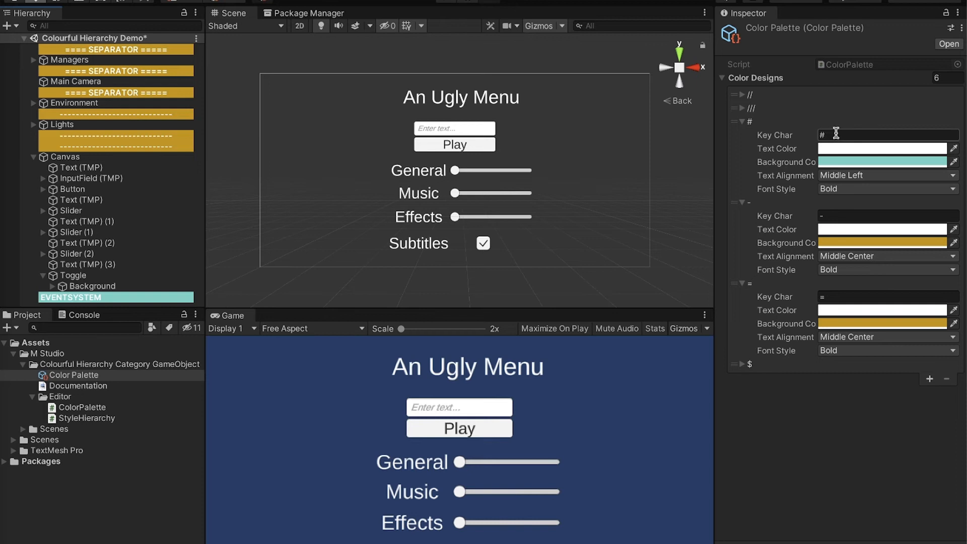
Key the teal design on 'Text' and start adding a UI element under Canvas
{"action": "type", "text": "Te"}
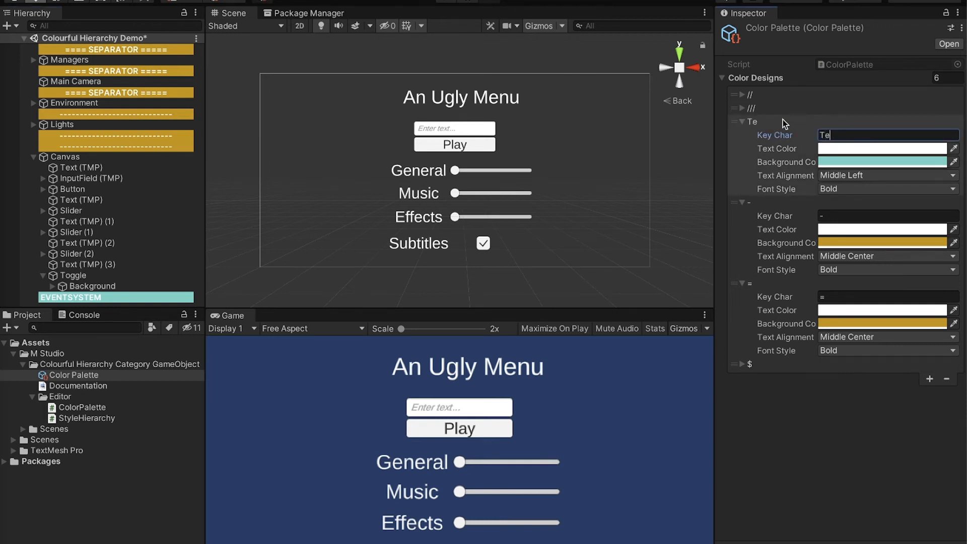
{"action": "type", "text": "xt"}
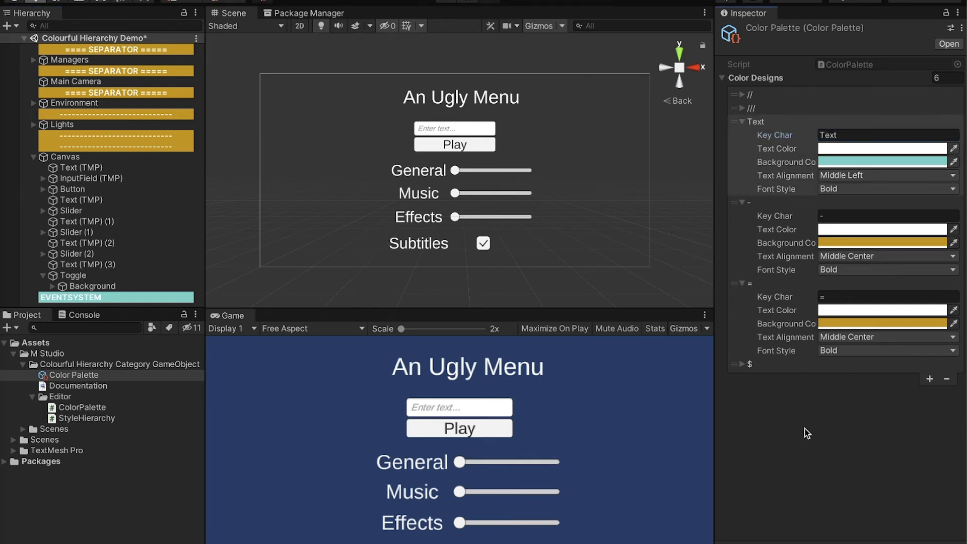
{"action": "left_click", "coordinate": [65, 157]}
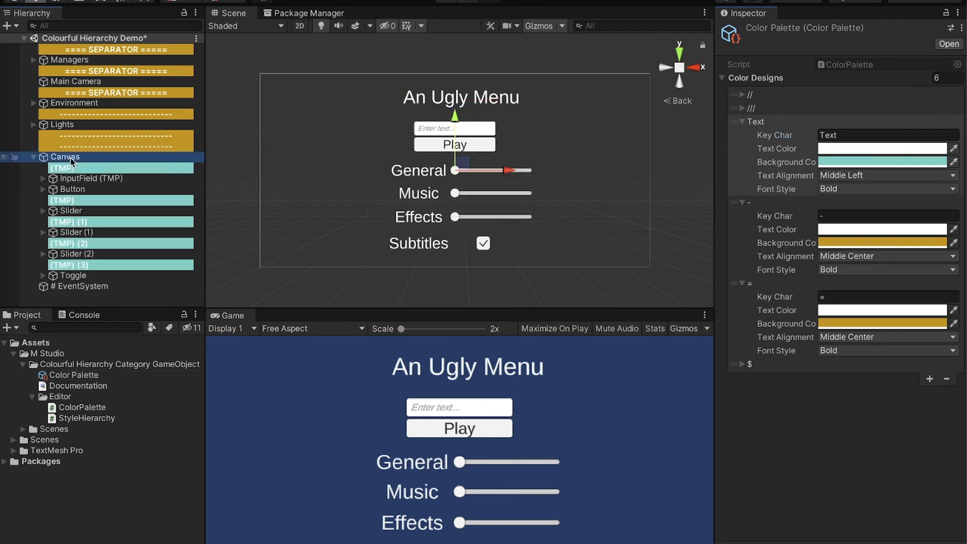
{"action": "right_click", "coordinate": [65, 156]}
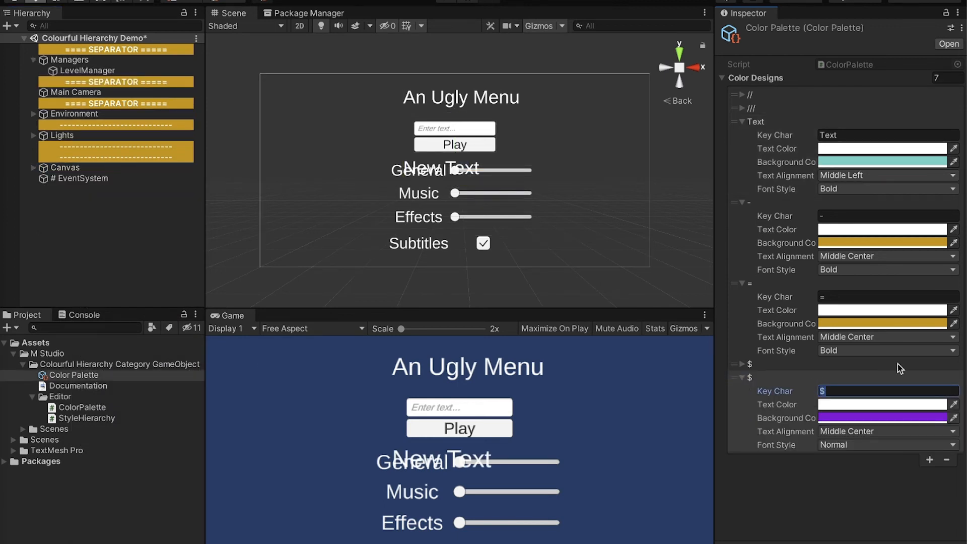
Set the purple design's Key Char to 'GM' and add an empty child under Managers
{"action": "type", "text": "GM"}
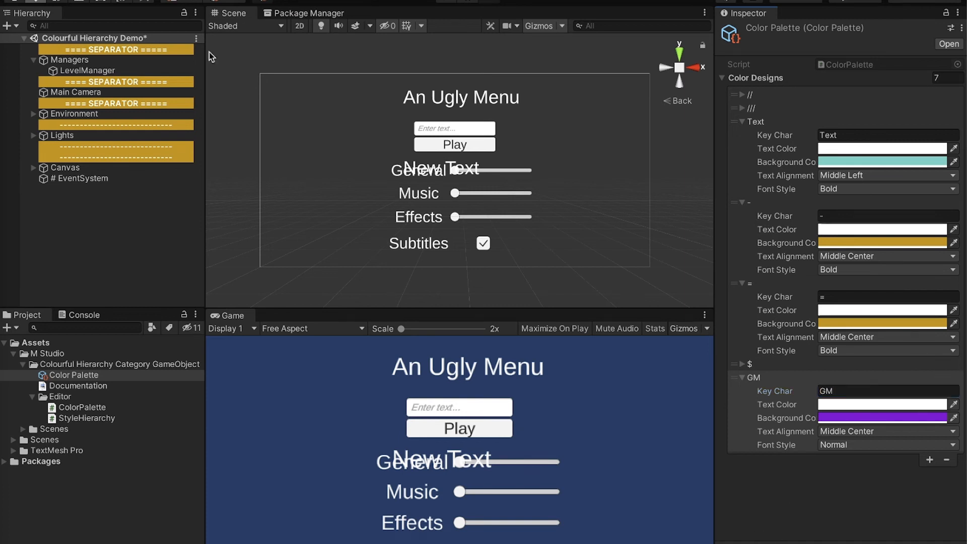
{"action": "right_click", "coordinate": [115, 50]}
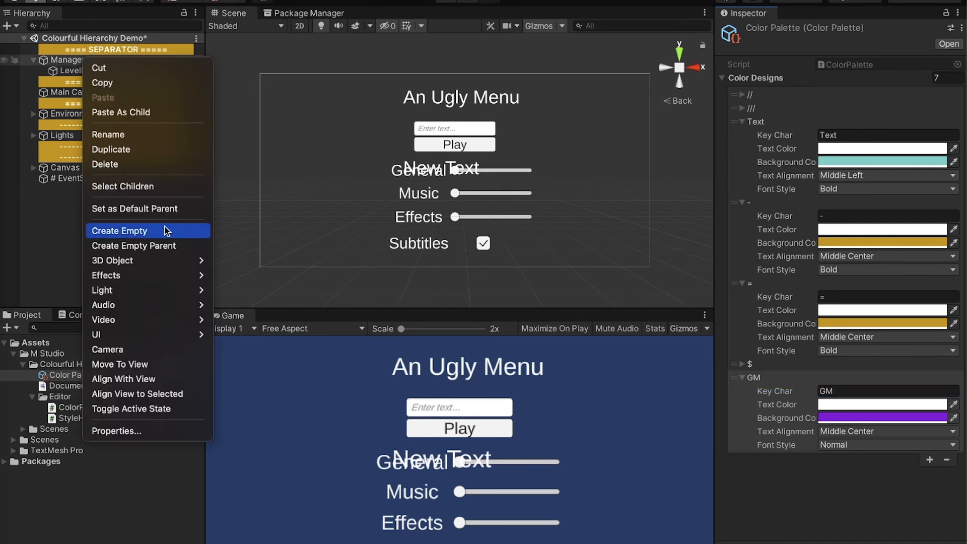
{"action": "left_click", "coordinate": [120, 231]}
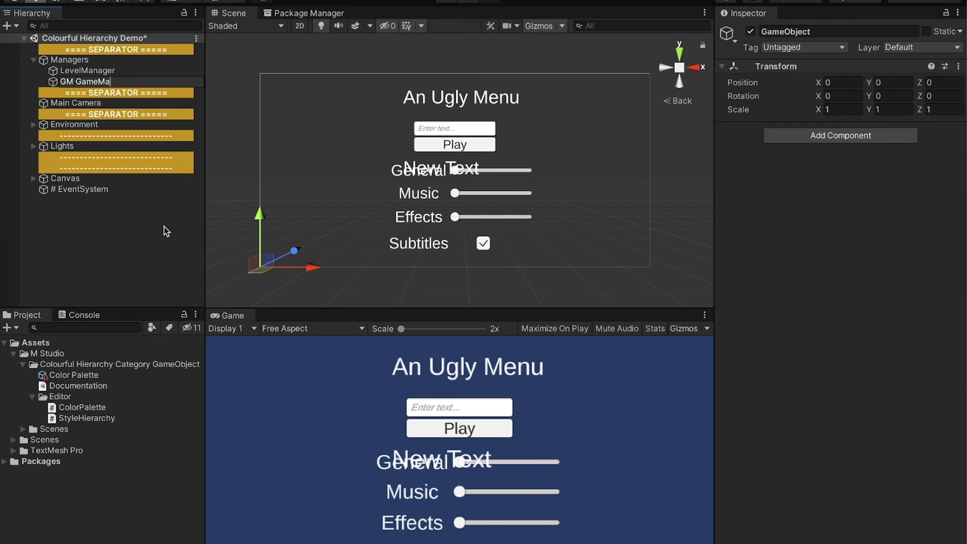
{"action": "right_click", "coordinate": [80, 92]}
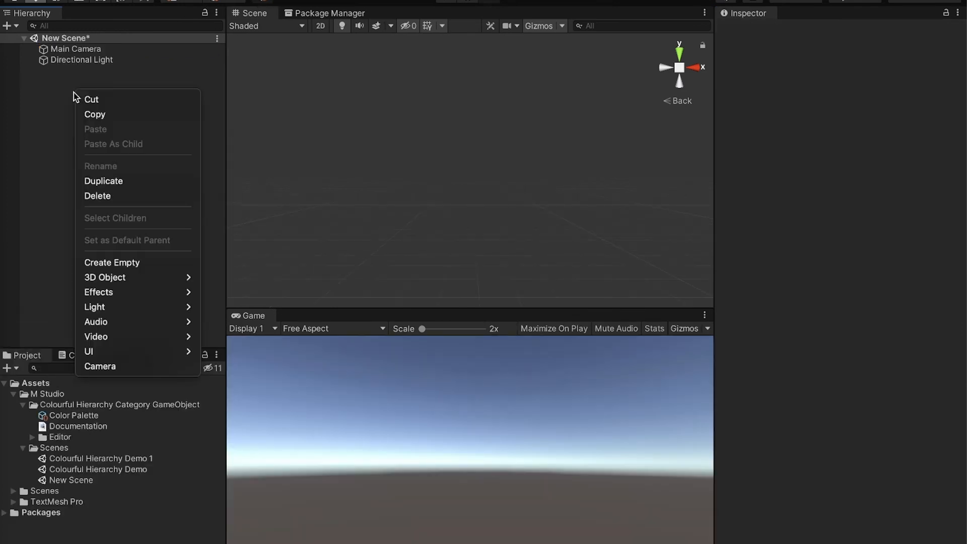
{"action": "mouse_move", "coordinate": [126, 262]}
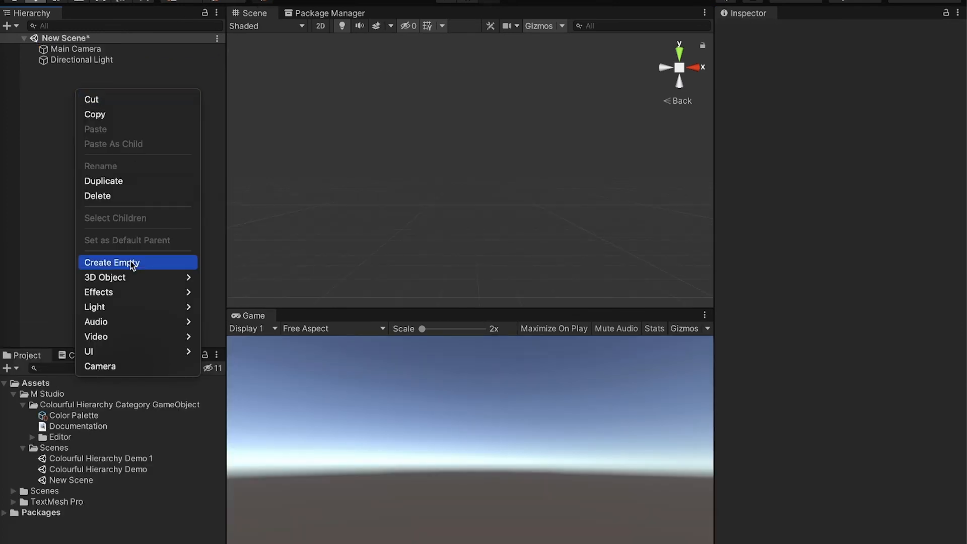
Create another empty object in the New Scene and name it 'R Rende…'
{"action": "left_click", "coordinate": [112, 262]}
{"action": "type", "text": "ENV Environment"}
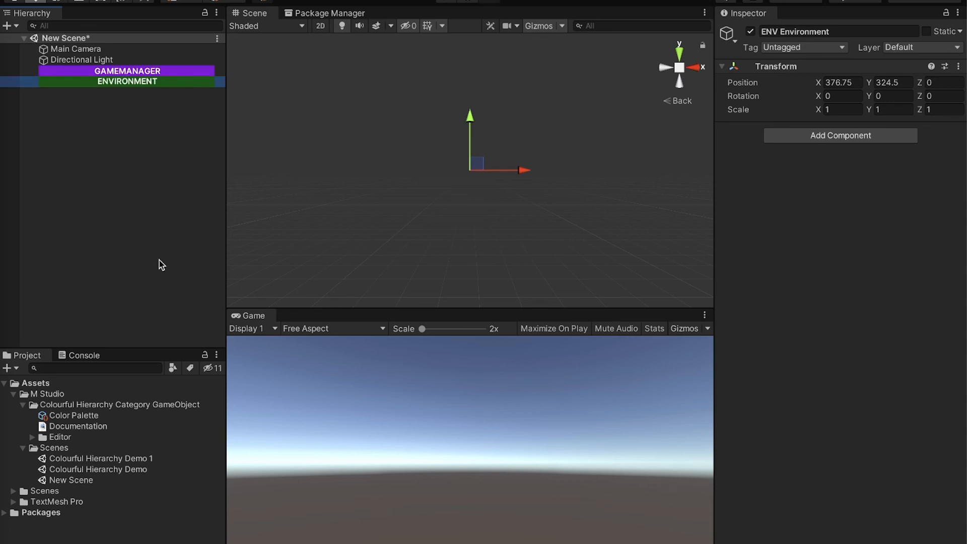
{"action": "type", "text": "R Rende"}
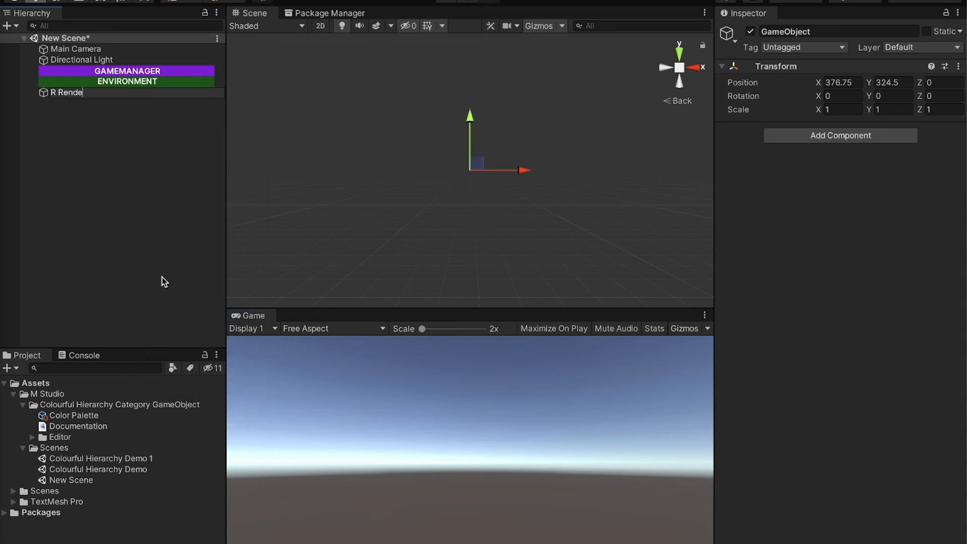